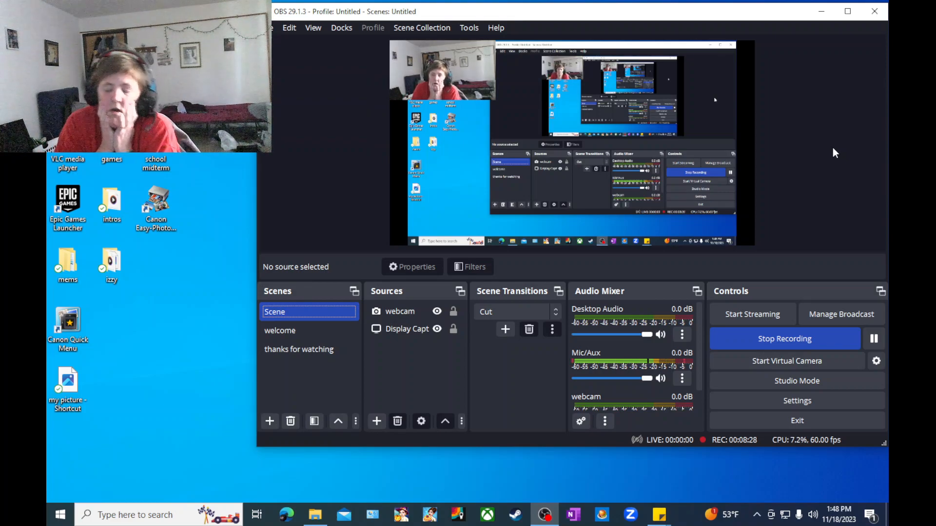
{"action": "mouse_move", "coordinate": [836, 174]}
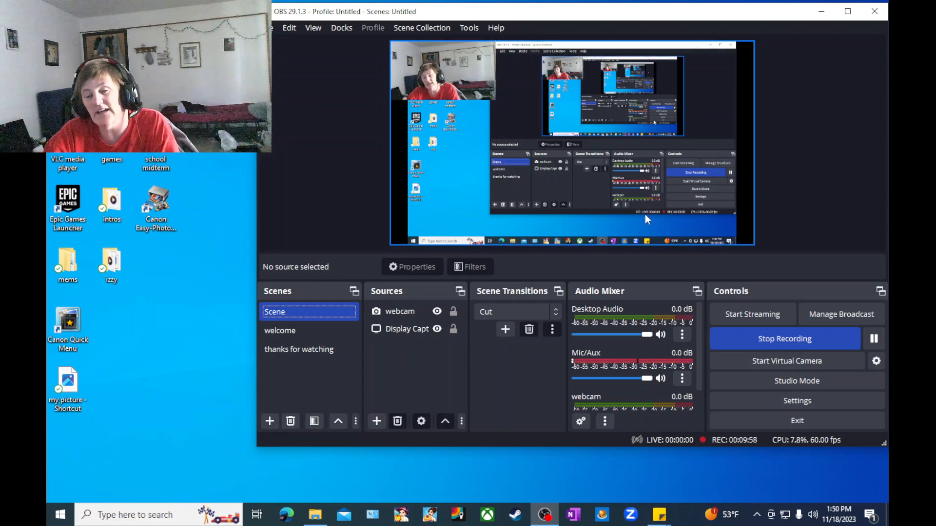
Make the 'thanks for watching' scene live in the Scenes dock while recording.
{"action": "left_click", "coordinate": [298, 349]}
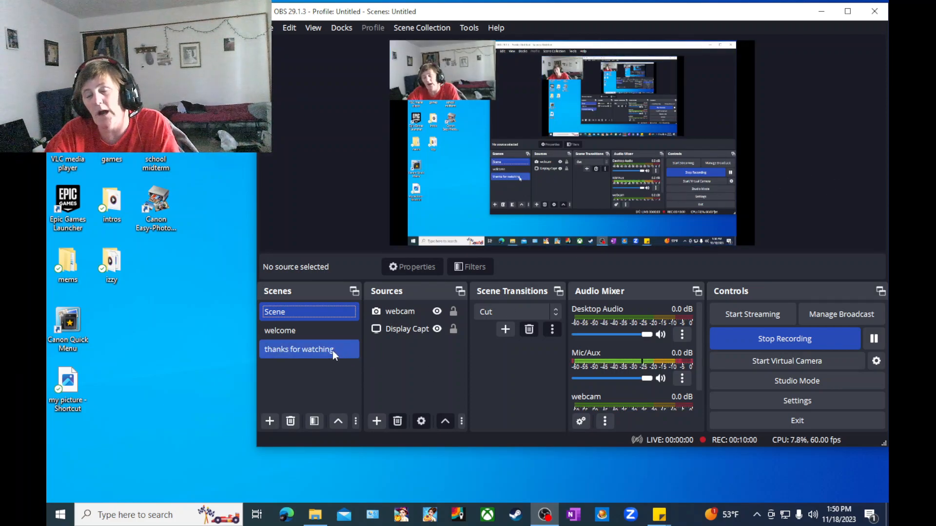